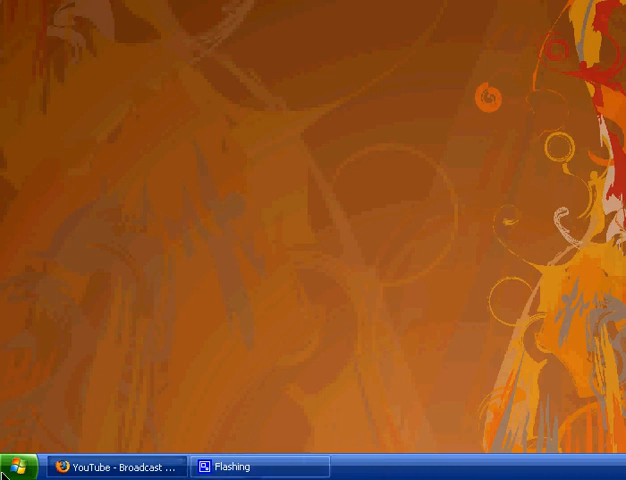
- Launch Firefox from the taskbar shortcut to open the Google home page
left_click(20, 465)
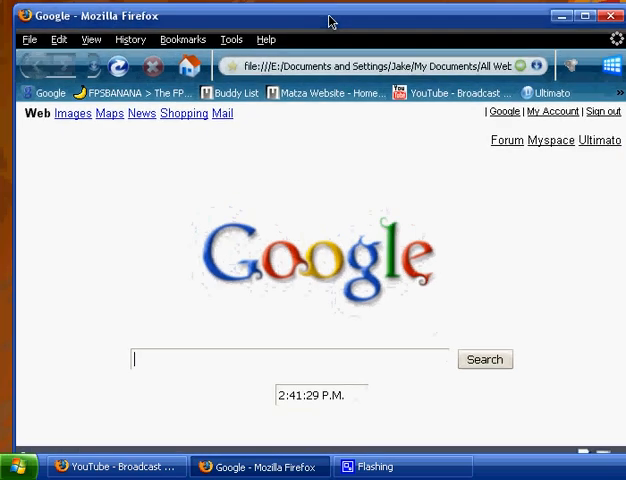
- View the XPize 4.7 downloads page, then return to the Google results for 'xpize'
type("2")
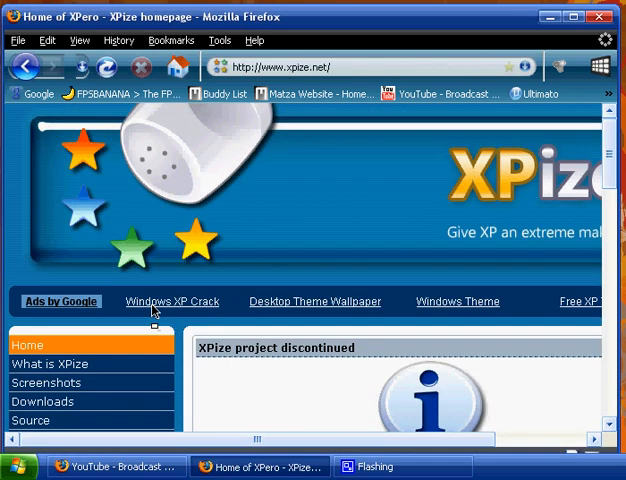
scroll("down", 3)
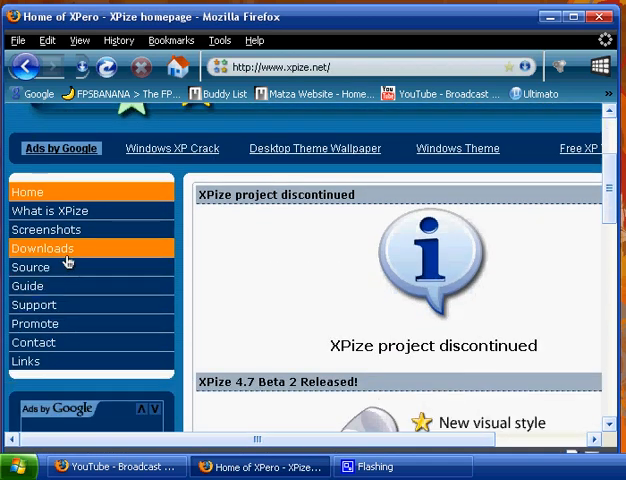
left_click(43, 247)
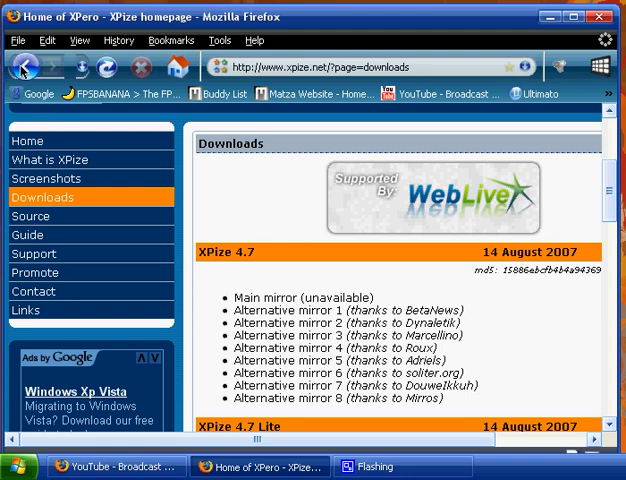
left_click(30, 67)
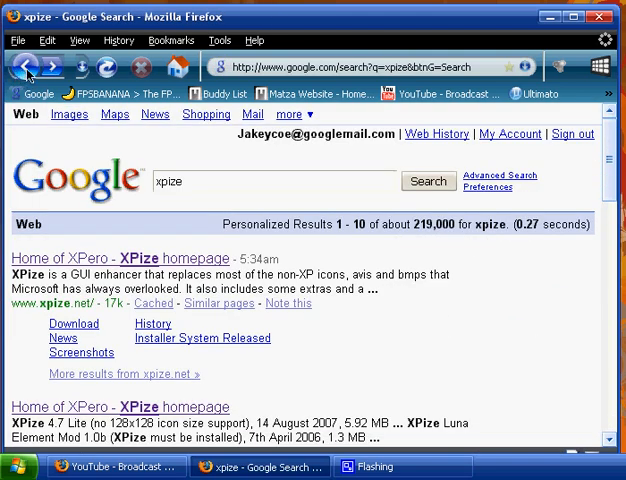
- Search Google for 'deviantart themes' and open the deviantART Visual Styles result
double_click(170, 181)
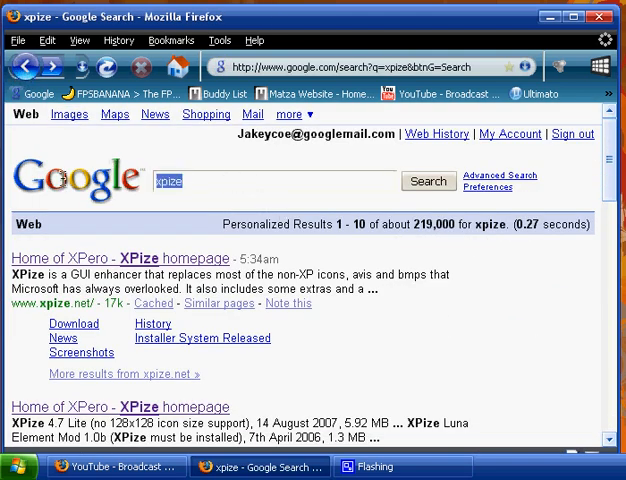
type("deviantart themes")
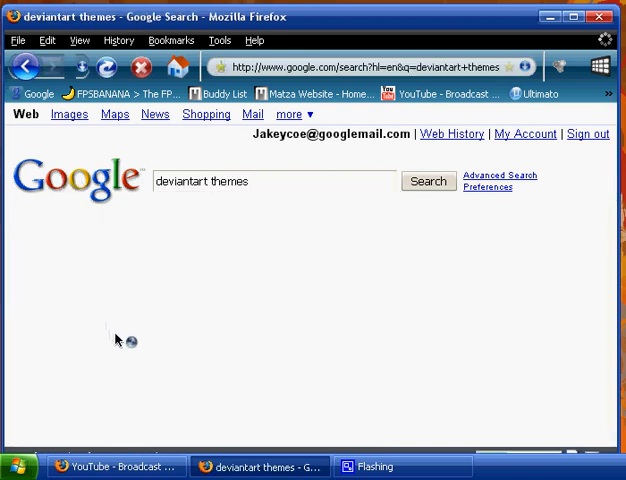
left_click(427, 181)
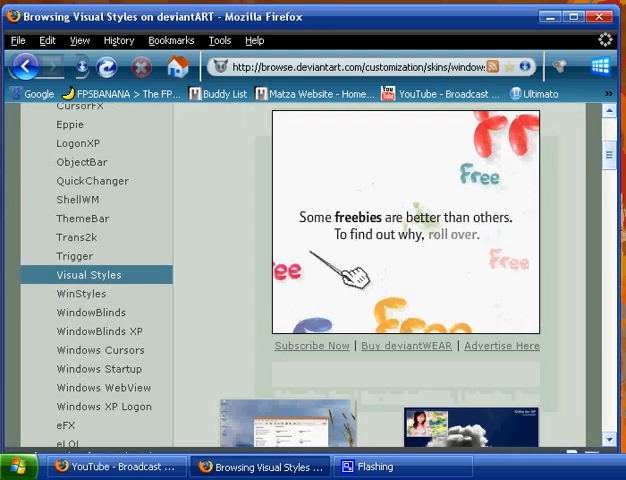
- Scroll the Visual Styles gallery to the VistaVG Black for Windows XP entry
scroll("down", 3)
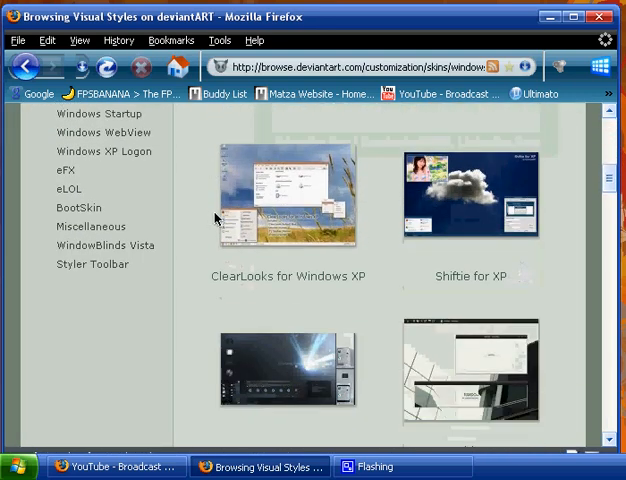
scroll("down", 3)
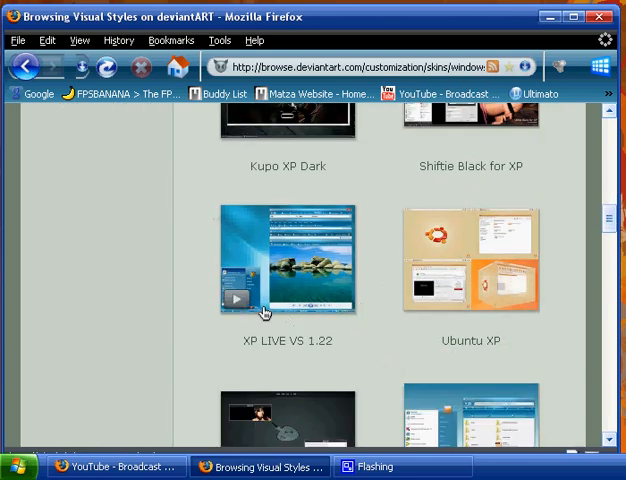
mouse_move(452, 268)
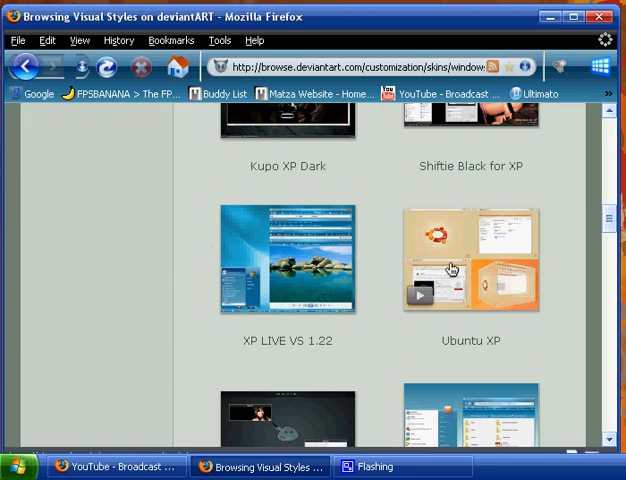
scroll("down", 3)
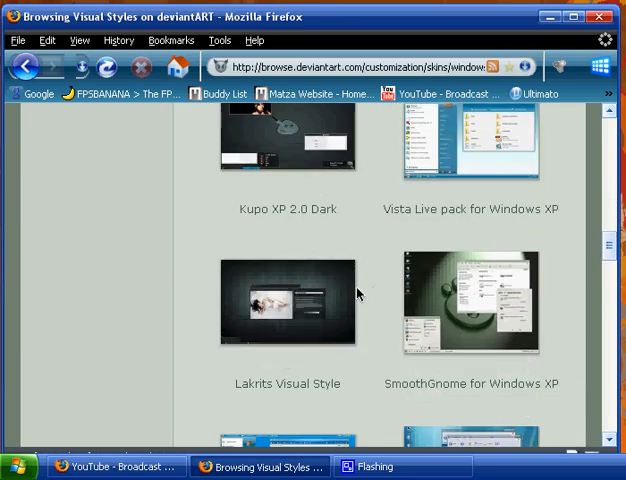
mouse_move(362, 285)
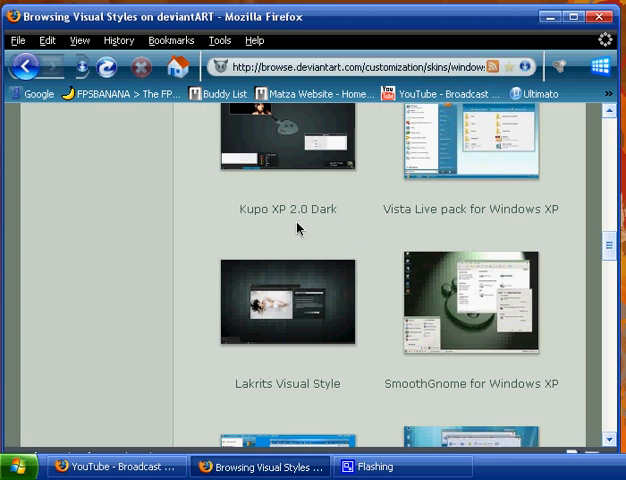
scroll("down", 3)
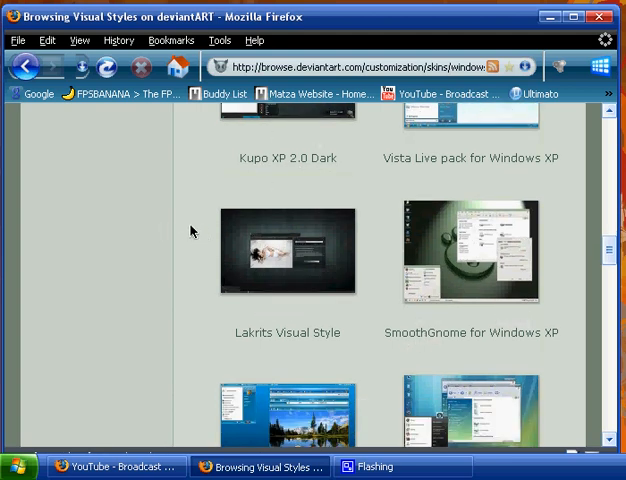
mouse_move(189, 215)
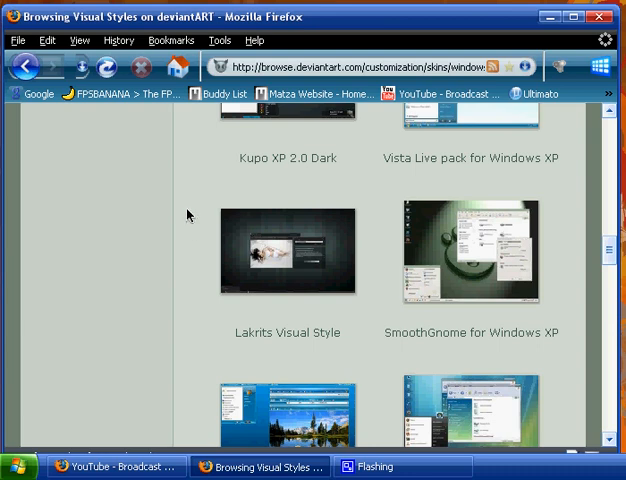
scroll("down", 3)
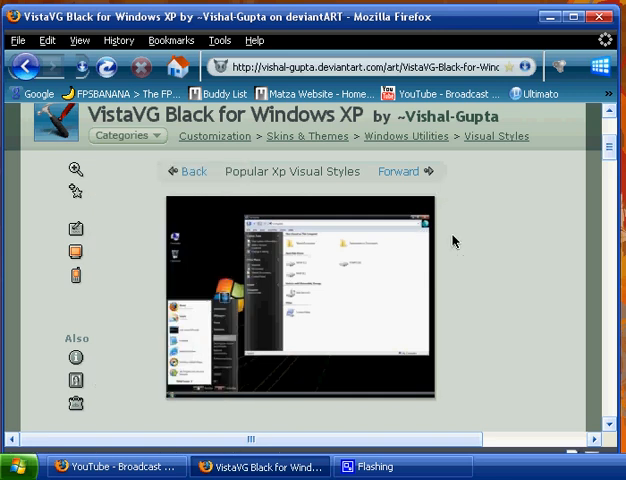
mouse_move(413, 201)
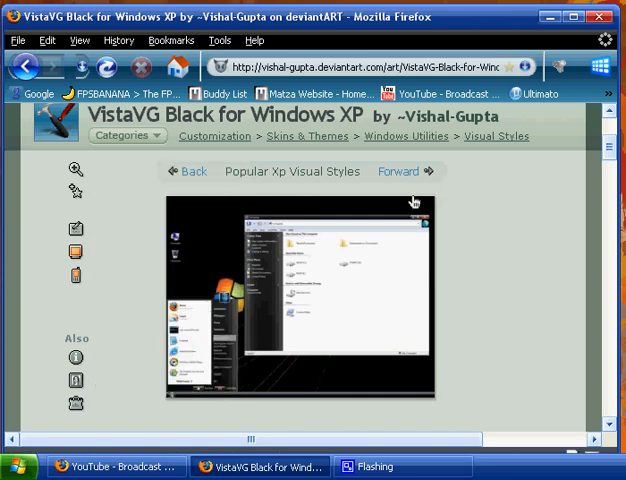
mouse_move(604, 15)
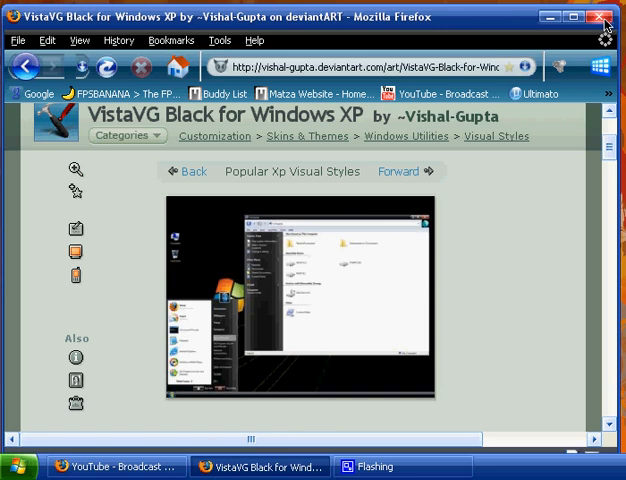
- Close the Firefox window showing deviantART
left_click(603, 20)
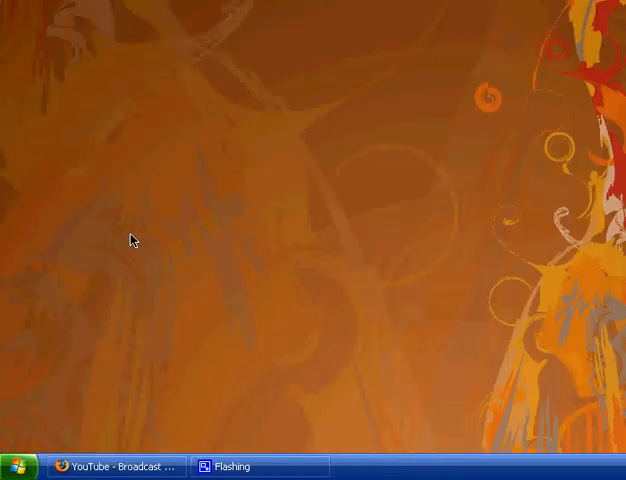
mouse_move(8, 94)
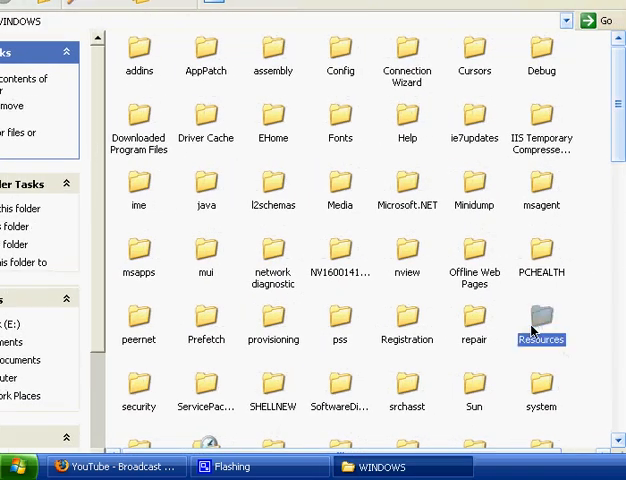
- Go from WINDOWS into Resources\Themes and scroll its theme list
double_click(540, 315)
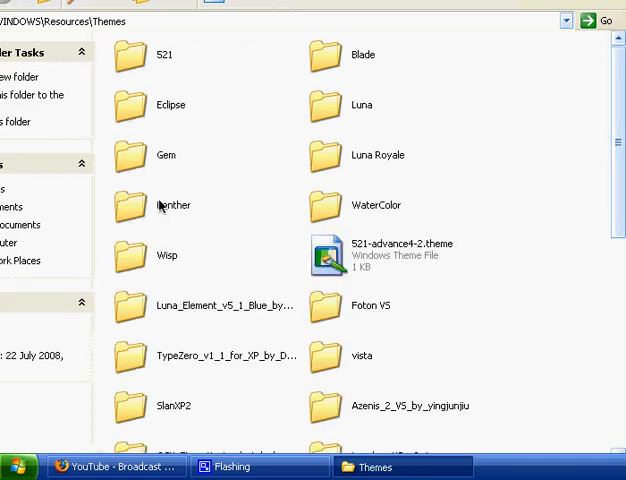
scroll("down", 3)
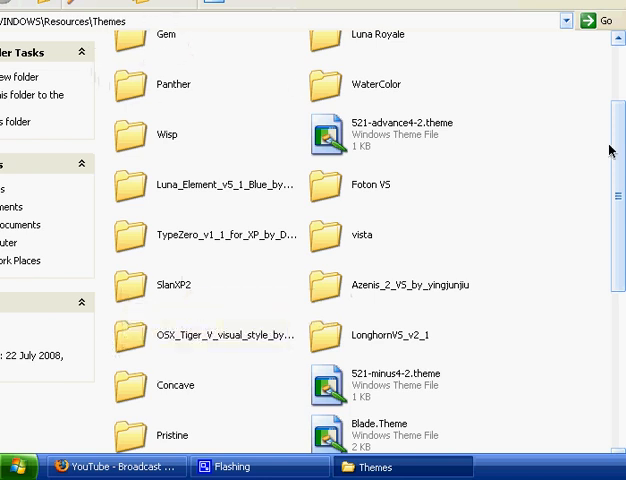
- Open SlanXP2.msstyles from the SlanXP2 folder and confirm it in Display Properties
left_click(173, 285)
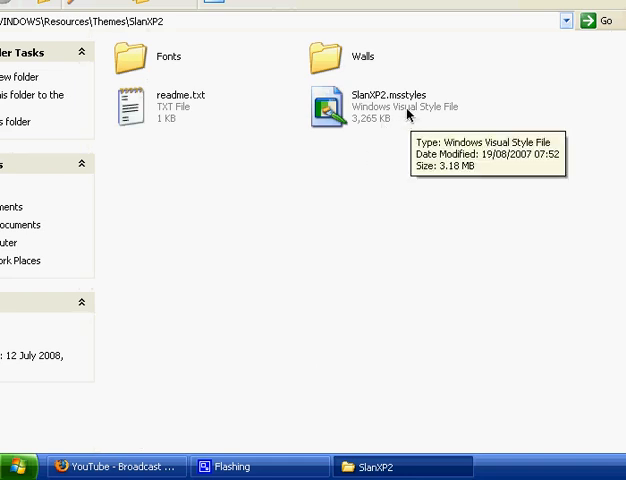
double_click(325, 100)
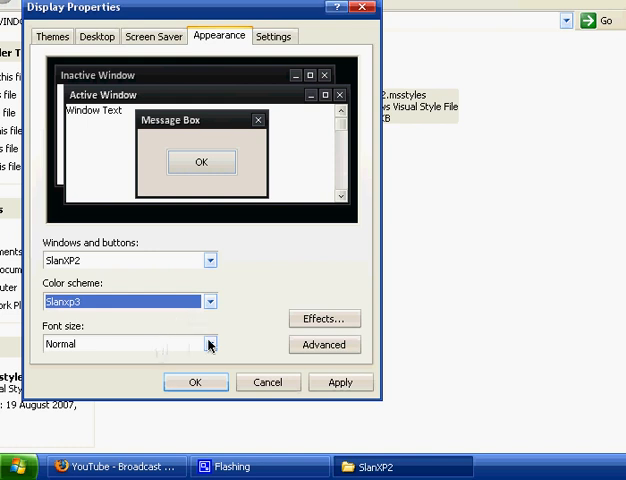
left_click(340, 382)
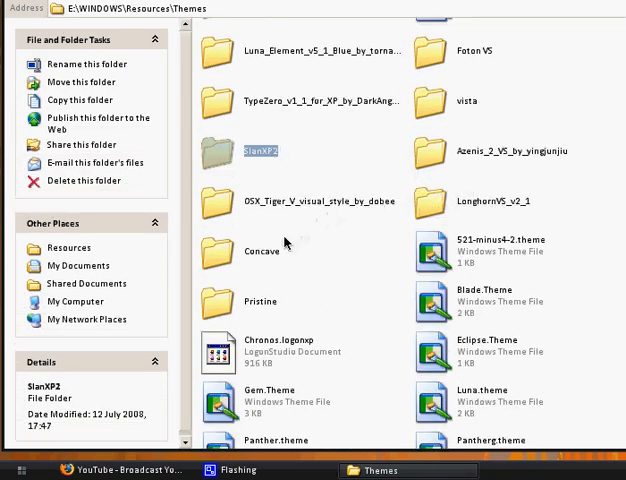
- Apply the Luna_Element .msstyles with the Blue colour scheme in Display Properties
scroll("down", 3)
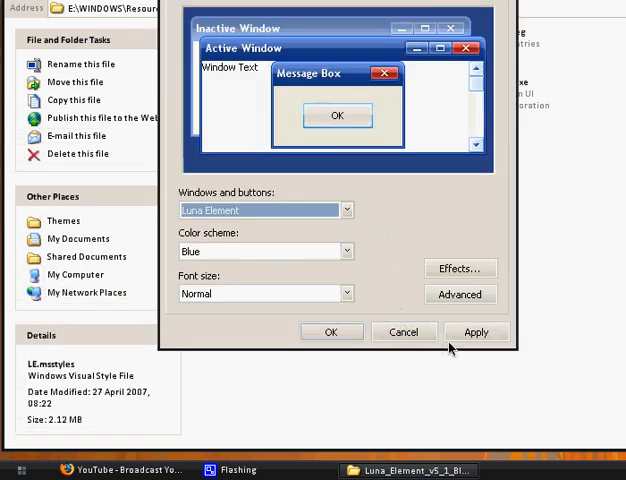
left_click(476, 331)
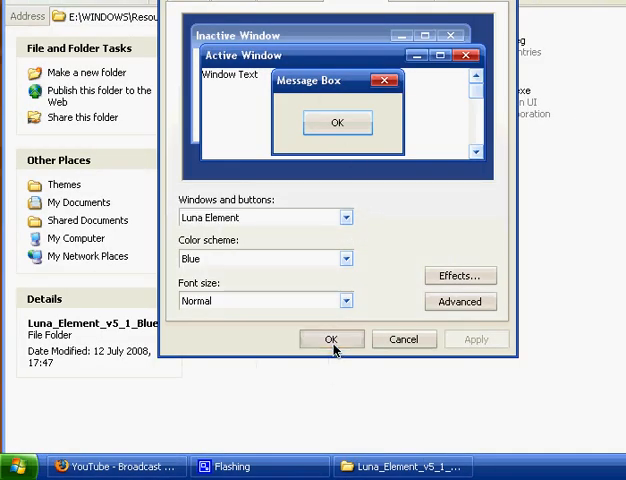
mouse_move(553, 432)
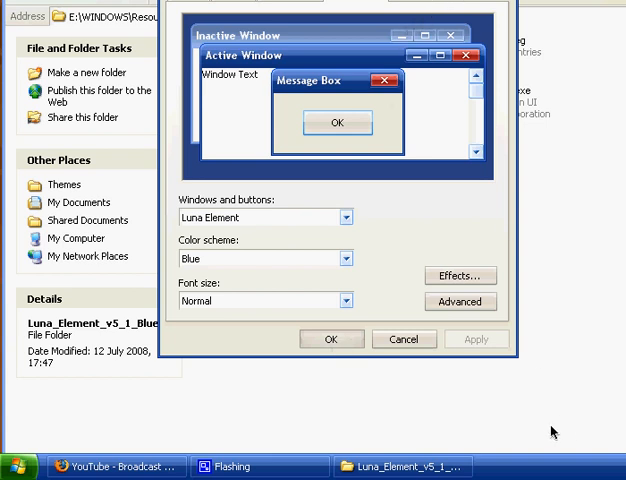